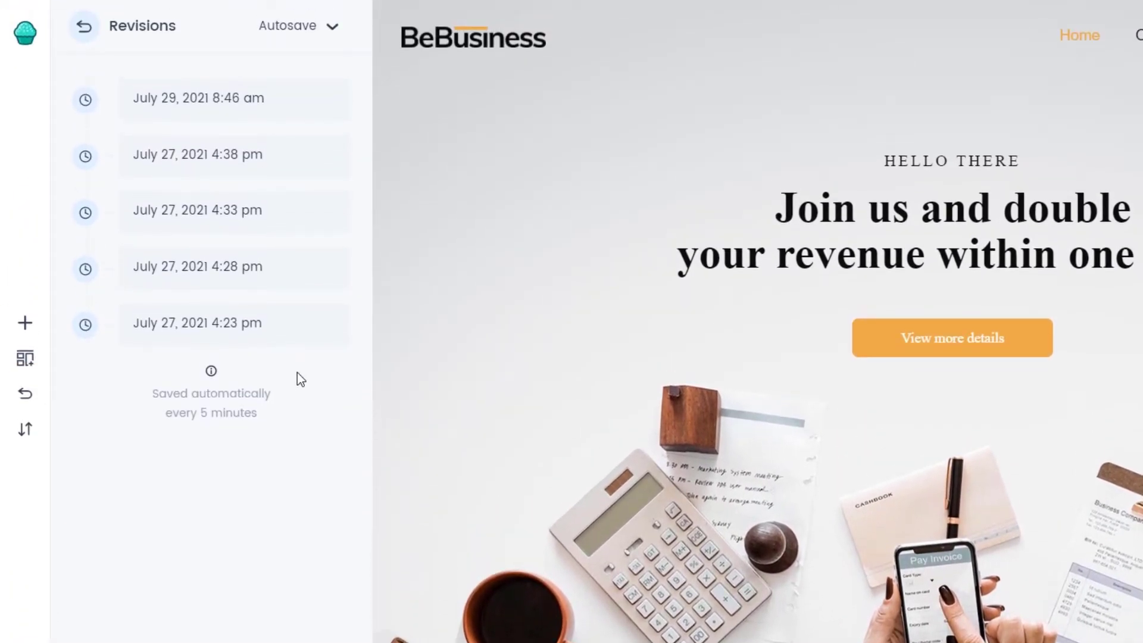
{"action": "mouse_move", "coordinate": [212, 99]}
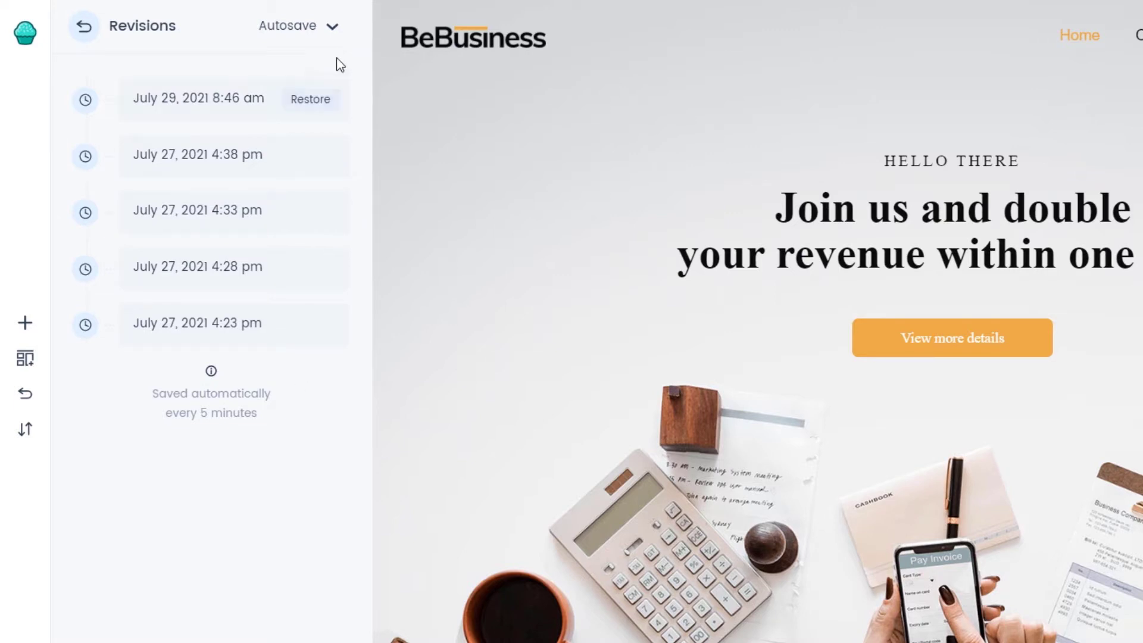
Switch the Revisions panel from Autosave to Update to list the three post-update versions.
{"action": "left_click", "coordinate": [332, 27]}
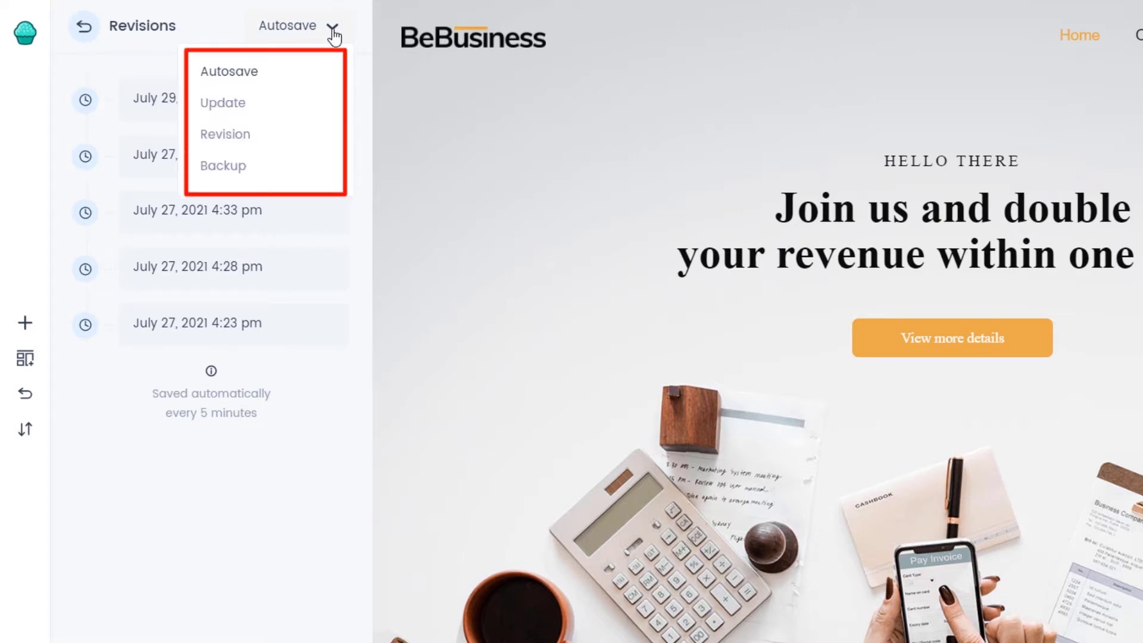
{"action": "mouse_move", "coordinate": [333, 29]}
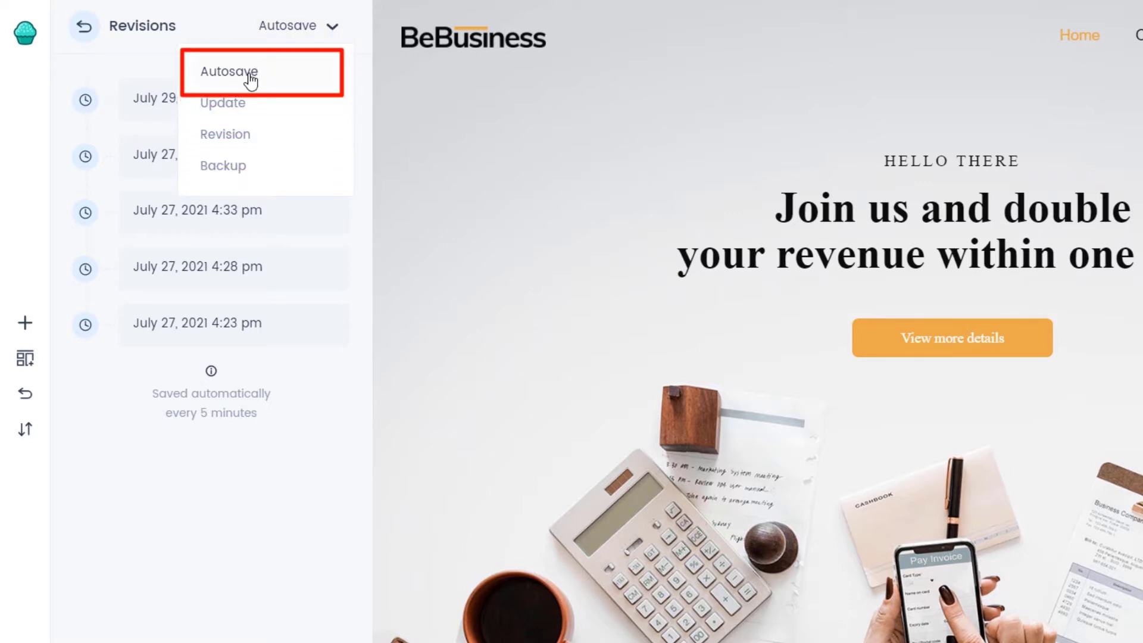
{"action": "left_click", "coordinate": [230, 72]}
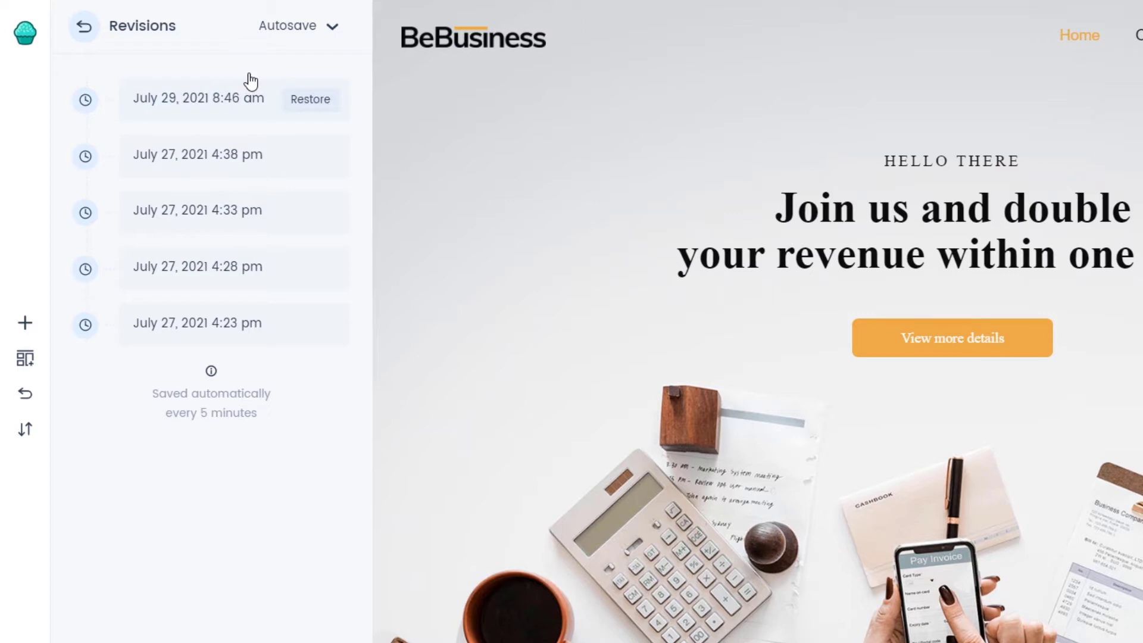
{"action": "left_click", "coordinate": [297, 25]}
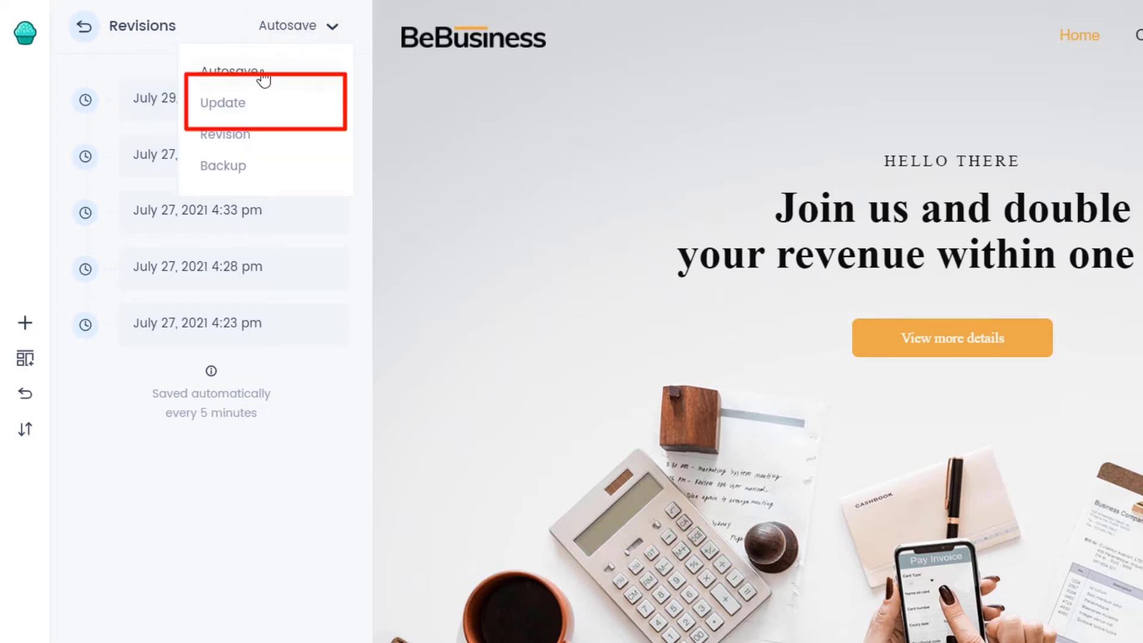
{"action": "left_click", "coordinate": [222, 102]}
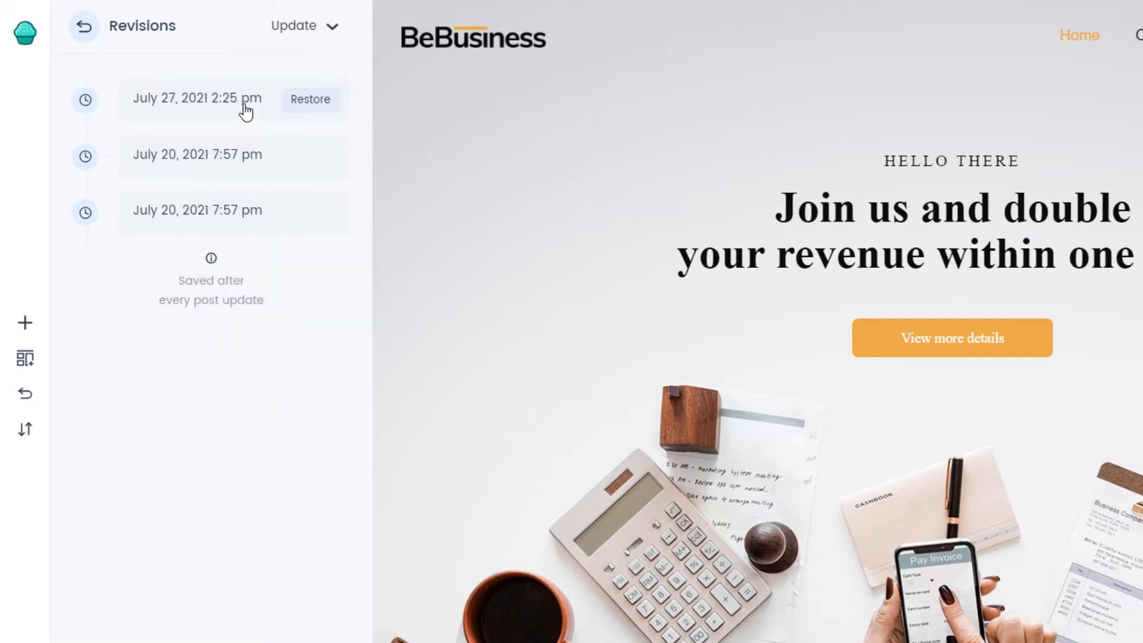
{"action": "scroll", "scroll_direction": "down", "scroll_amount": 3}
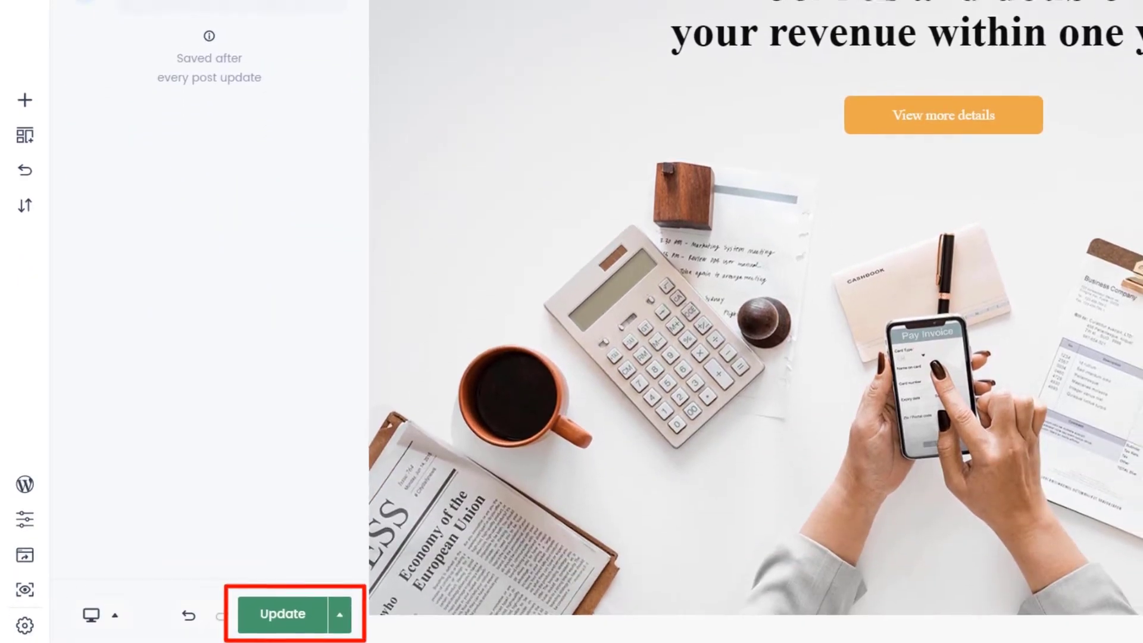
{"action": "left_click", "coordinate": [342, 614]}
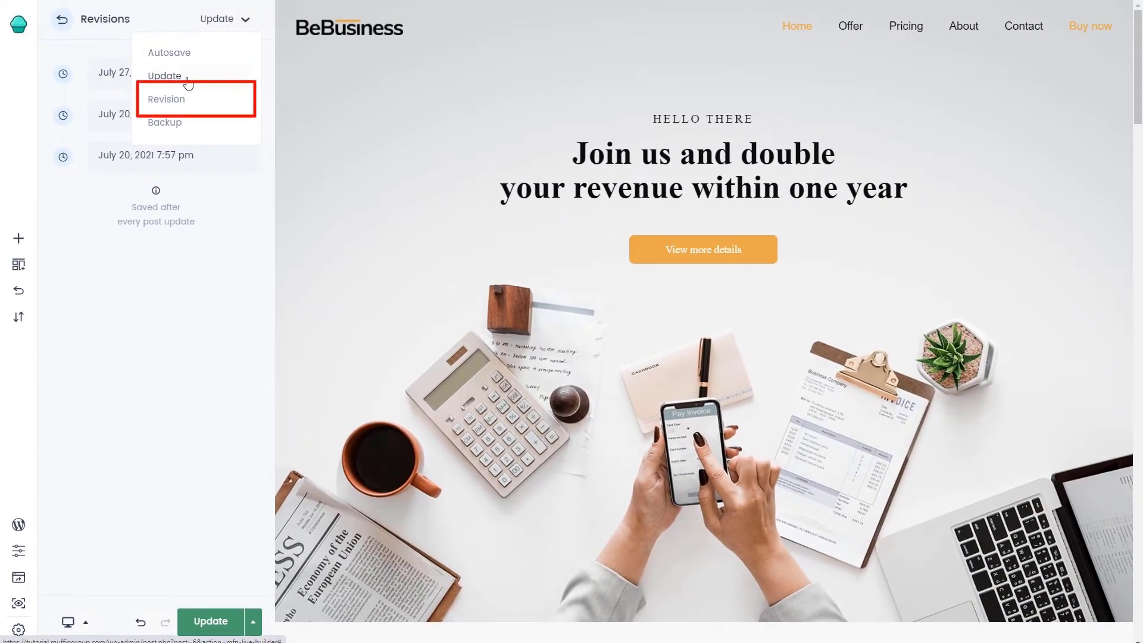
Switch to the Revision type and save the homepage as a new manual revision (July 29, 2021 8:50 am).
{"action": "left_click", "coordinate": [167, 99]}
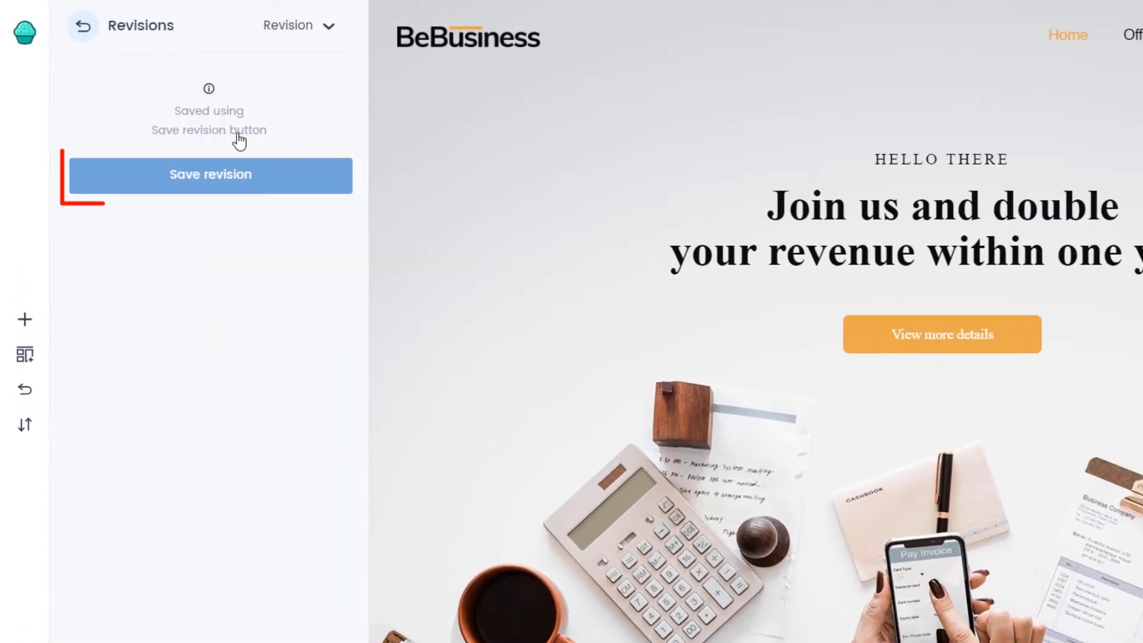
{"action": "left_click", "coordinate": [209, 173]}
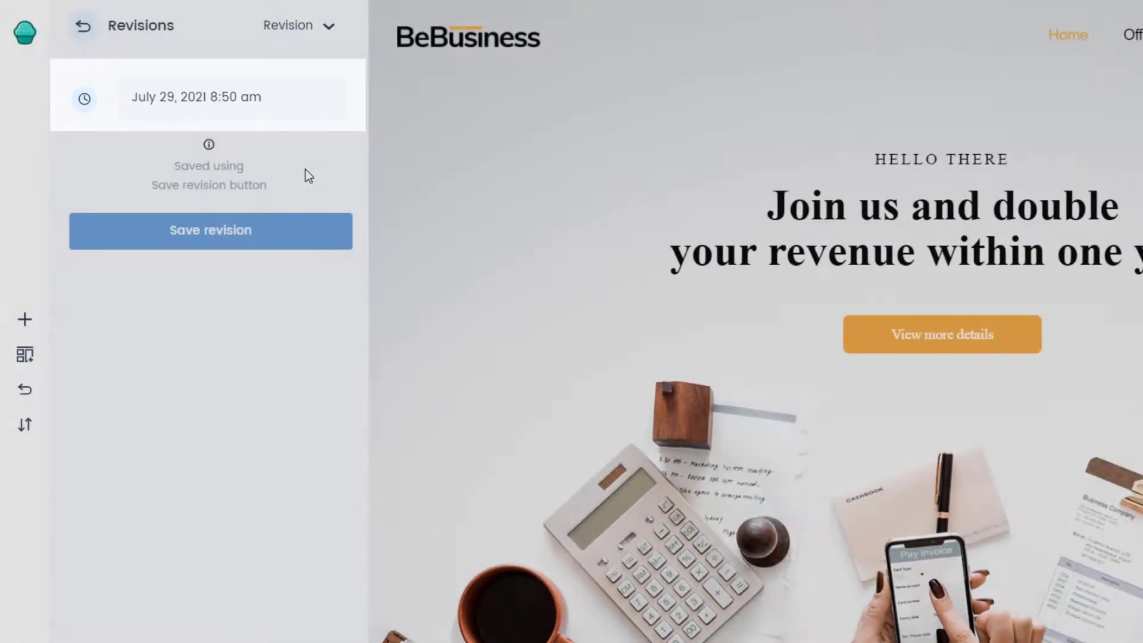
{"action": "mouse_move", "coordinate": [306, 98]}
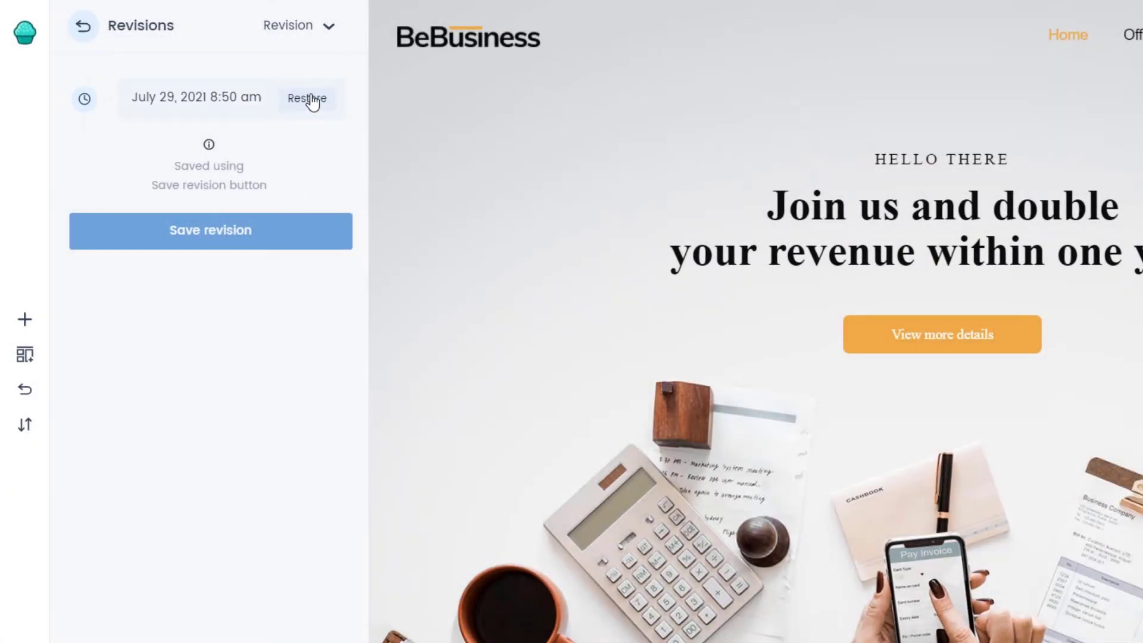
{"action": "left_click", "coordinate": [299, 25]}
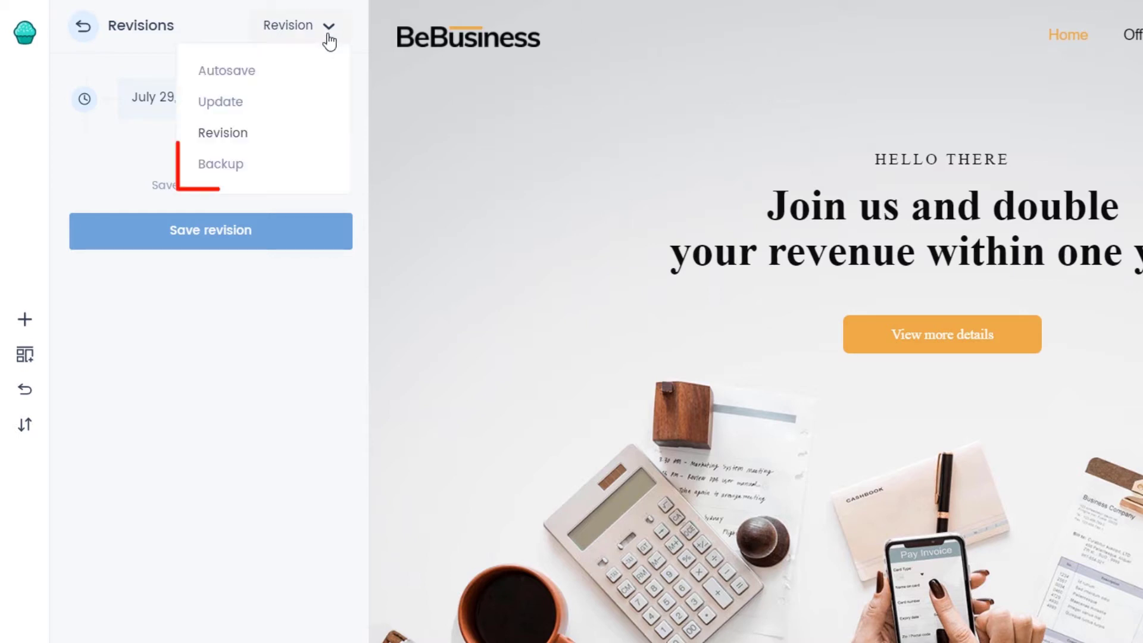
{"action": "mouse_move", "coordinate": [241, 163]}
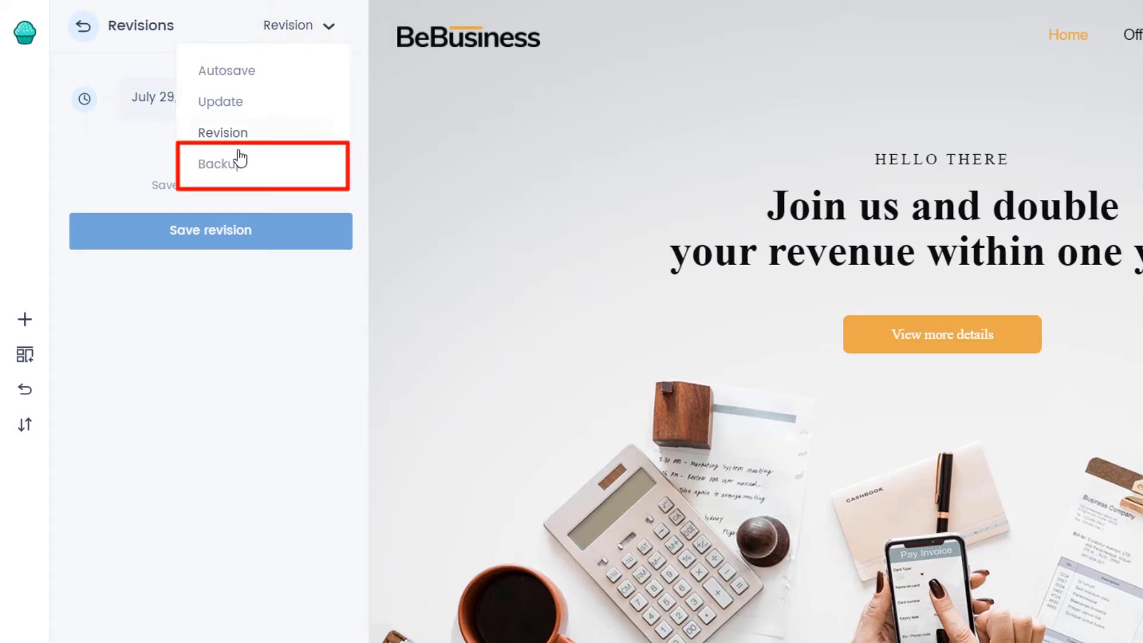
Switch the Revisions panel to Backup, listing the July 29, 2021 8:50 am backup.
{"action": "left_click", "coordinate": [223, 162]}
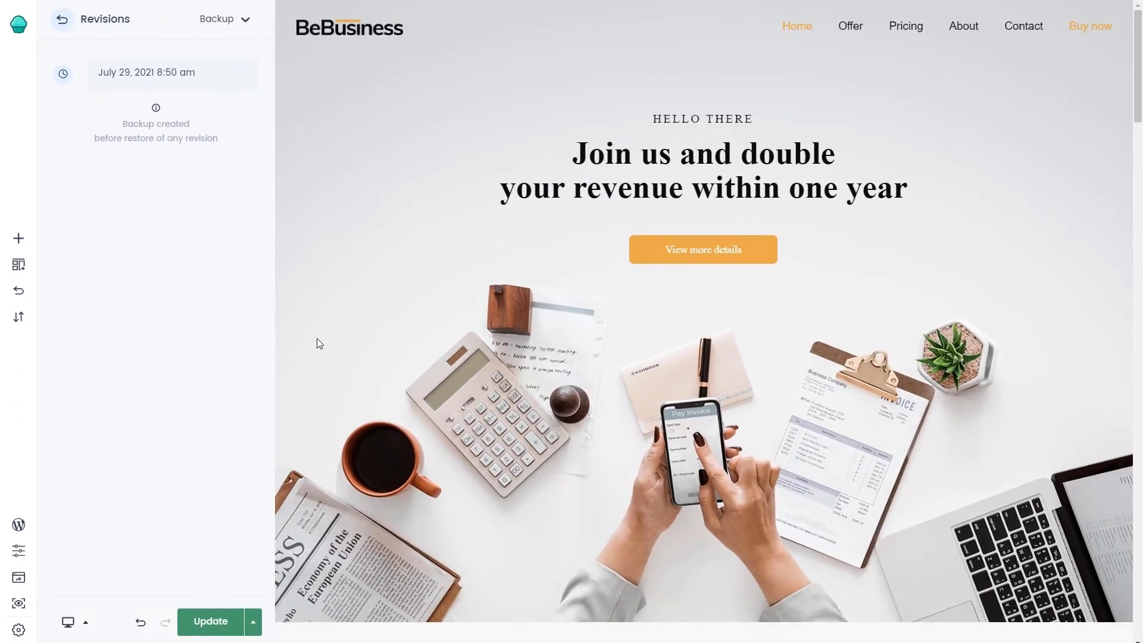
Insert the List with numbers prebuilt section from the Offer category into the homepage.
{"action": "scroll", "scroll_direction": "down", "scroll_amount": 3}
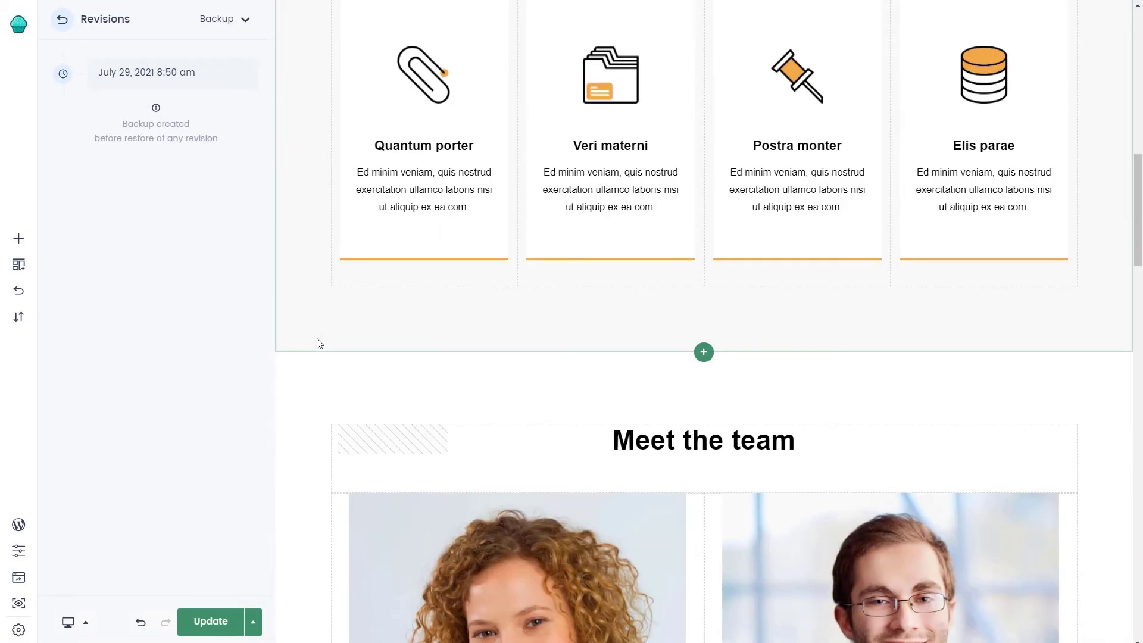
{"action": "scroll", "scroll_direction": "down", "scroll_amount": 3}
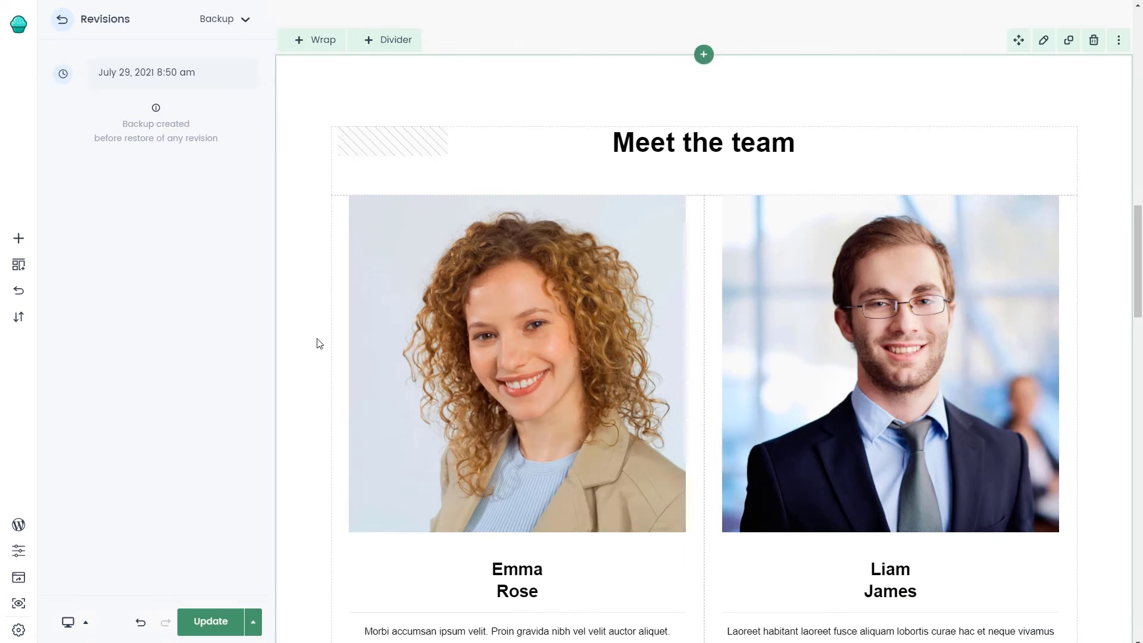
{"action": "left_click", "coordinate": [18, 264]}
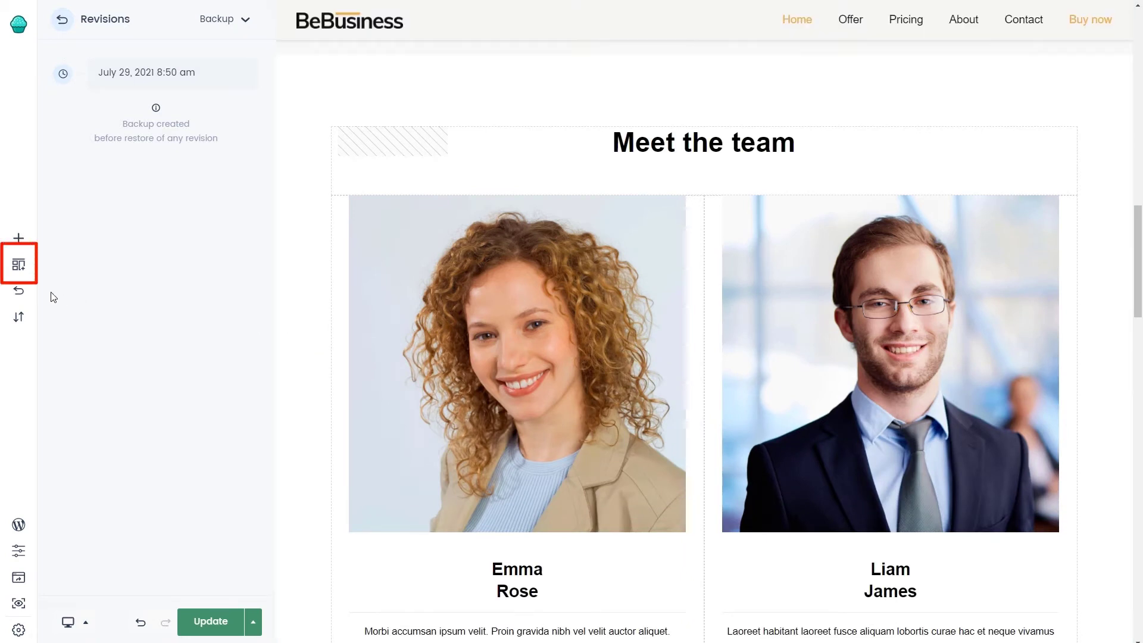
{"action": "left_click", "coordinate": [18, 263]}
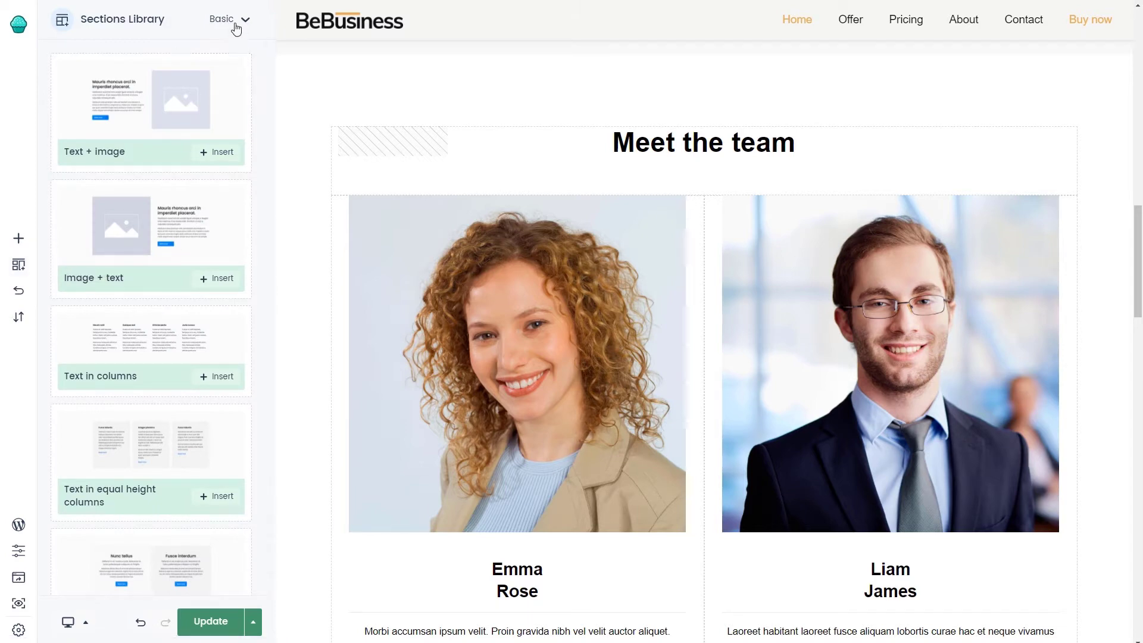
{"action": "left_click", "coordinate": [226, 19]}
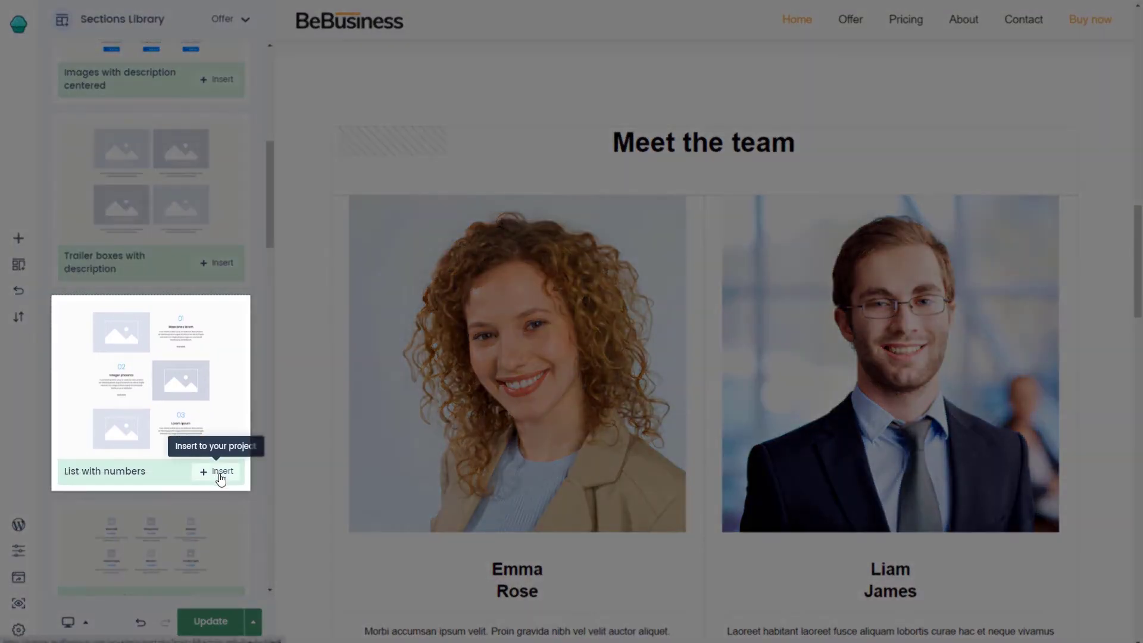
{"action": "left_click", "coordinate": [217, 472]}
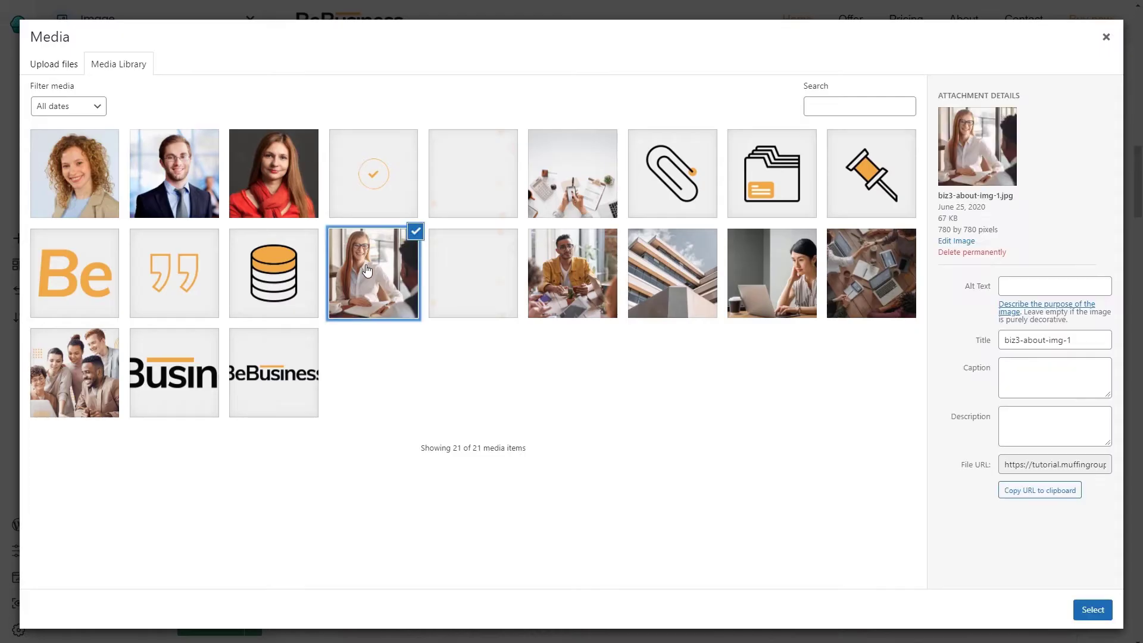
Fill the section's image placeholders with biz3-about-img-1.jpg and photos for the 02 and 03 rows.
{"action": "left_click", "coordinate": [1092, 610]}
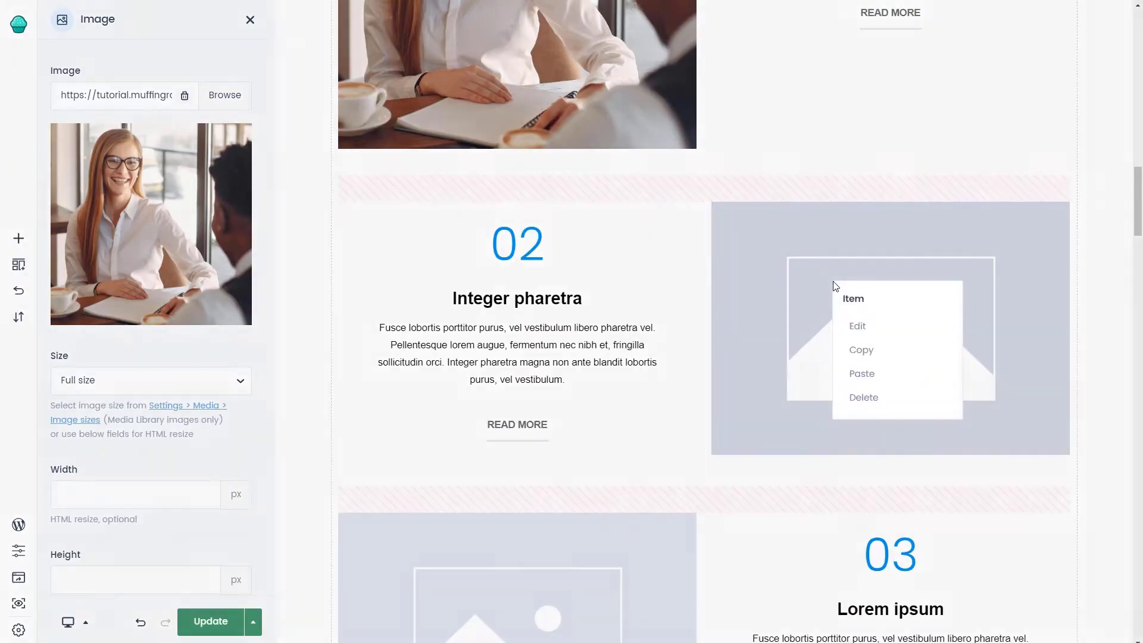
{"action": "left_click", "coordinate": [225, 95]}
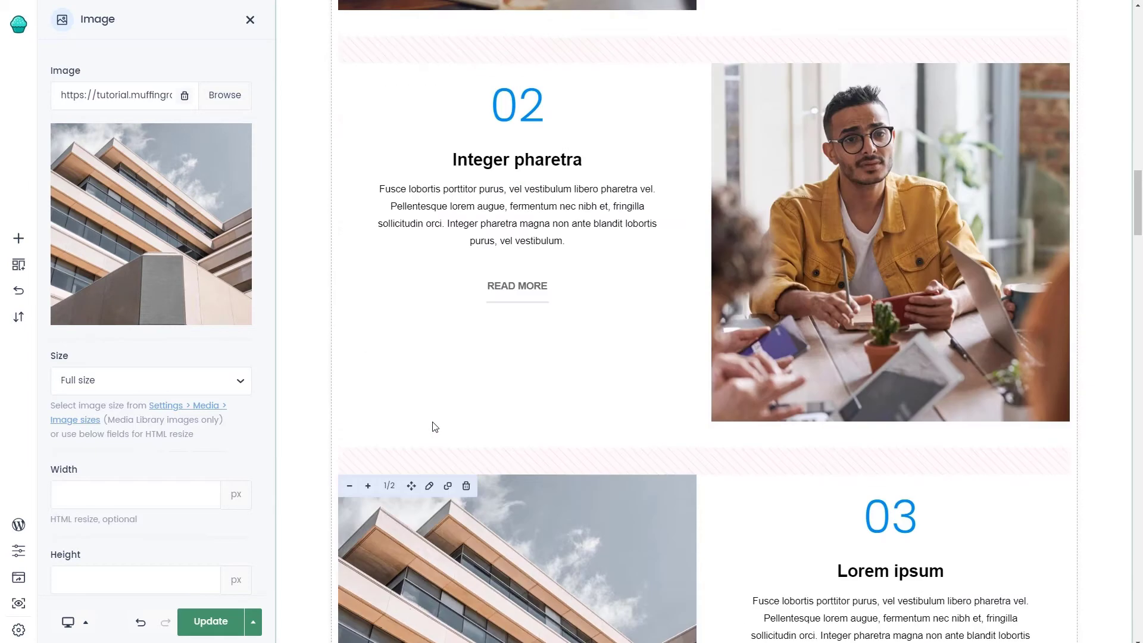
{"action": "left_click", "coordinate": [208, 621]}
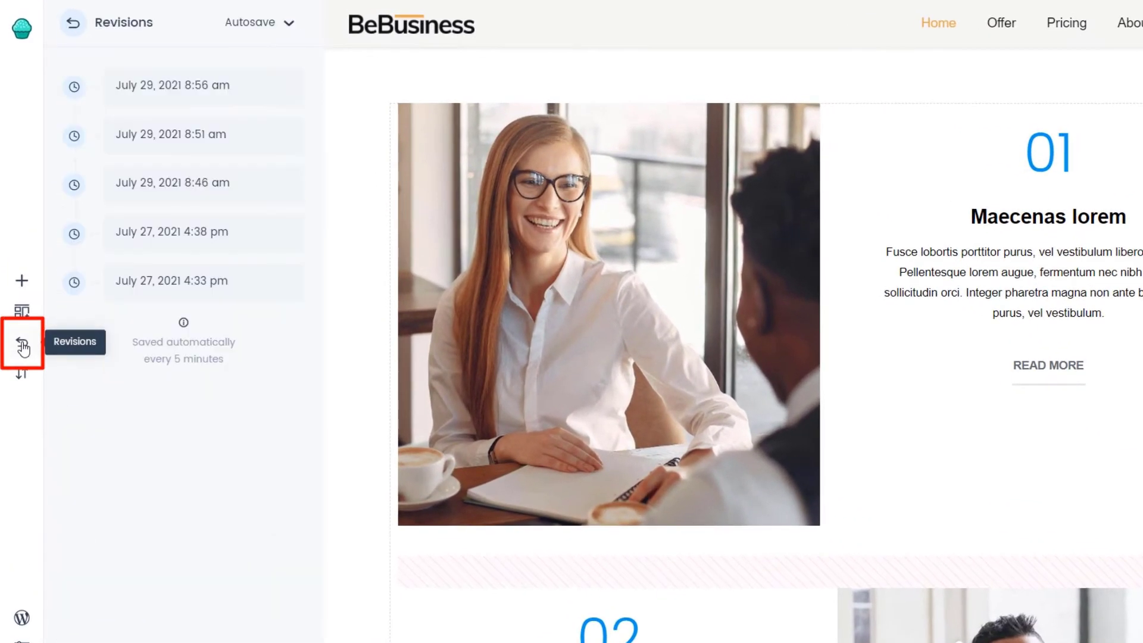
View the Update revisions, then list the manual revisions saved at 9:01, 9:02 and 9:03 am.
{"action": "left_click", "coordinate": [258, 23]}
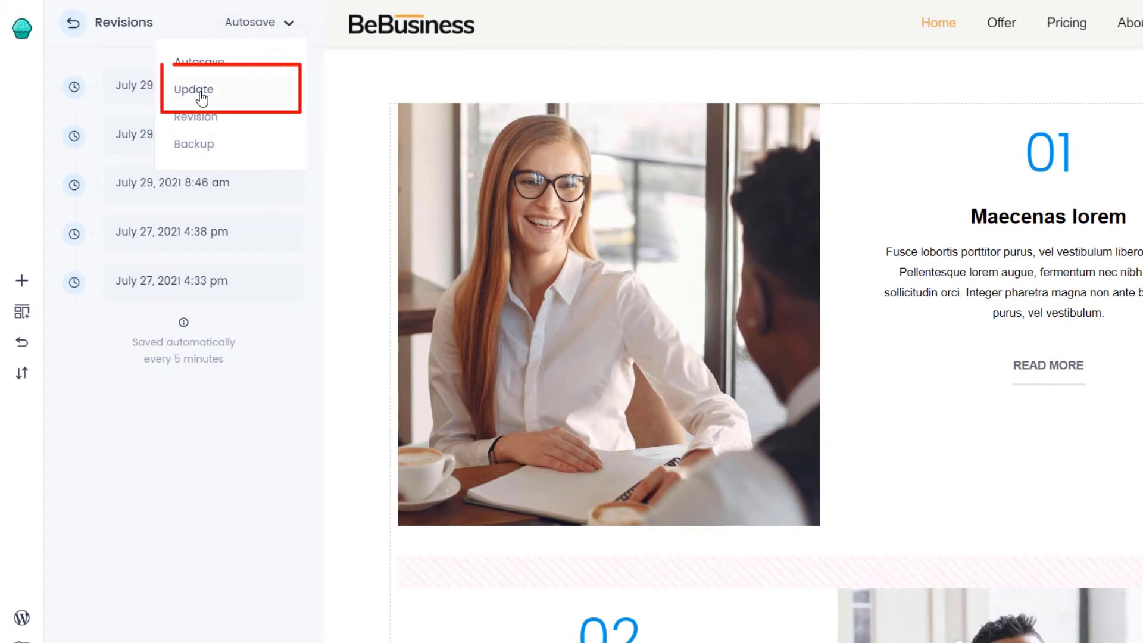
{"action": "left_click", "coordinate": [193, 89]}
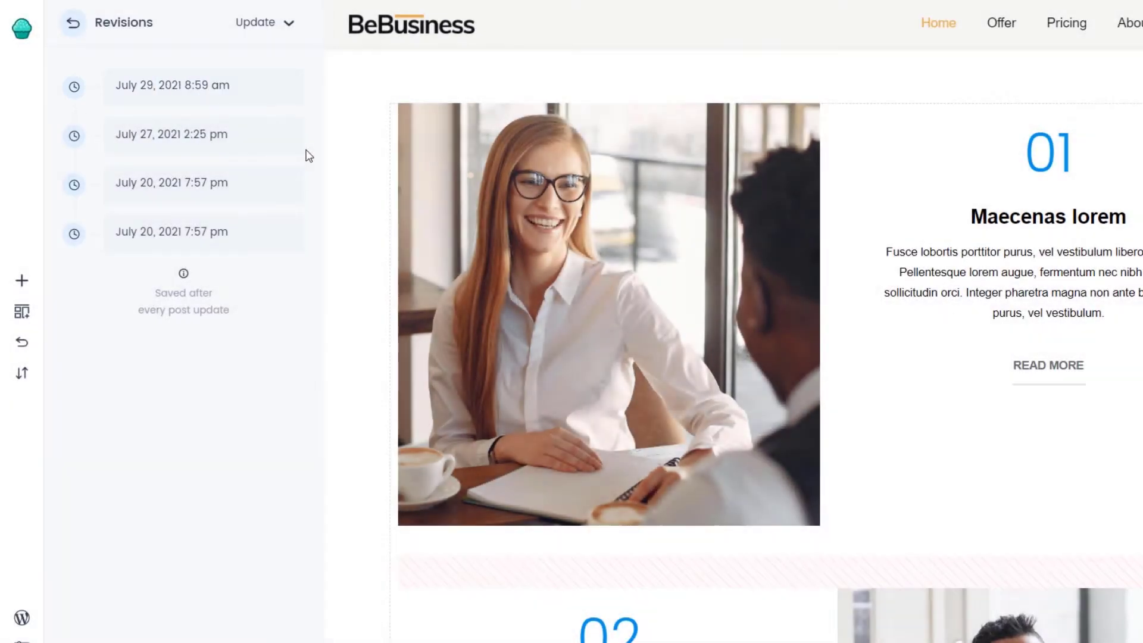
{"action": "left_click", "coordinate": [262, 21]}
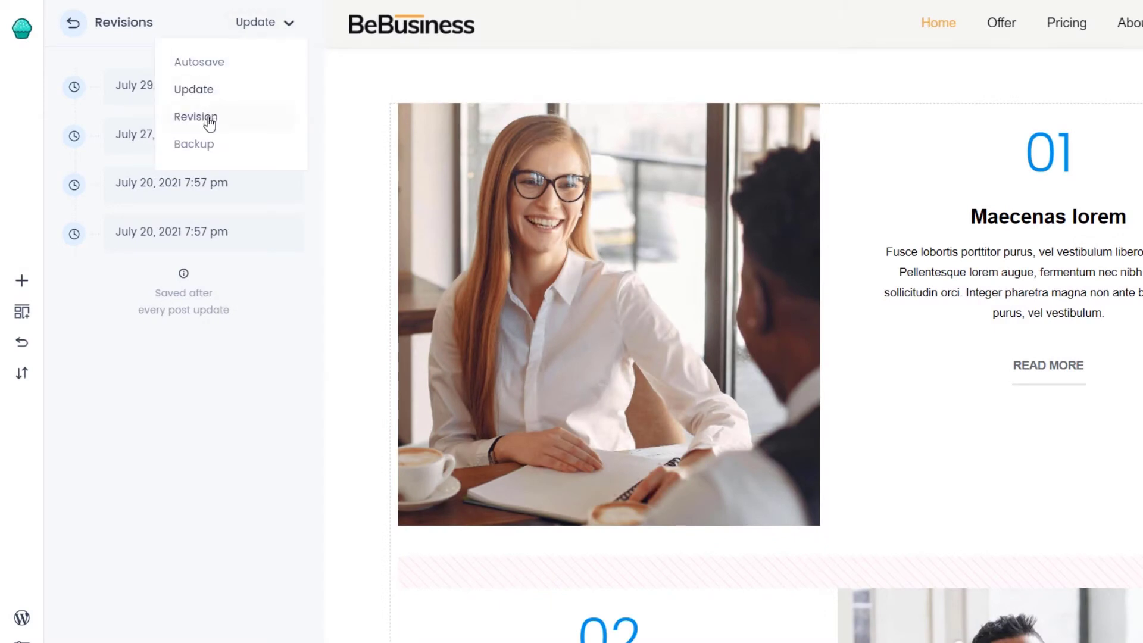
{"action": "left_click", "coordinate": [195, 116]}
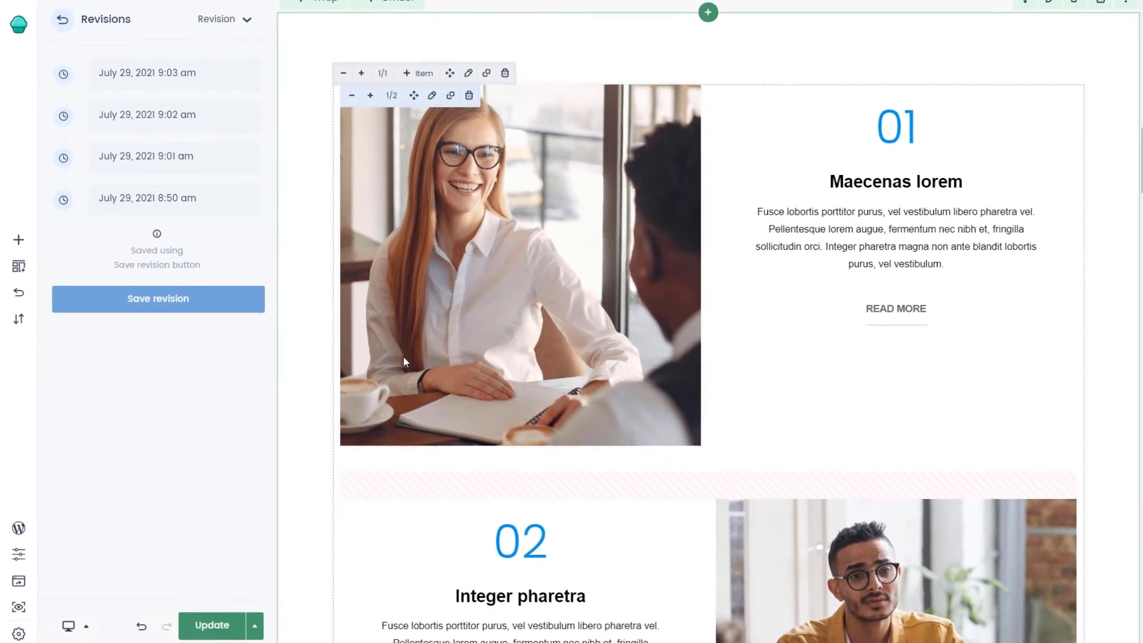
Scroll down to the reordered 02 row with the Integer pharetra photo left of its text.
{"action": "scroll", "scroll_direction": "down", "scroll_amount": 3}
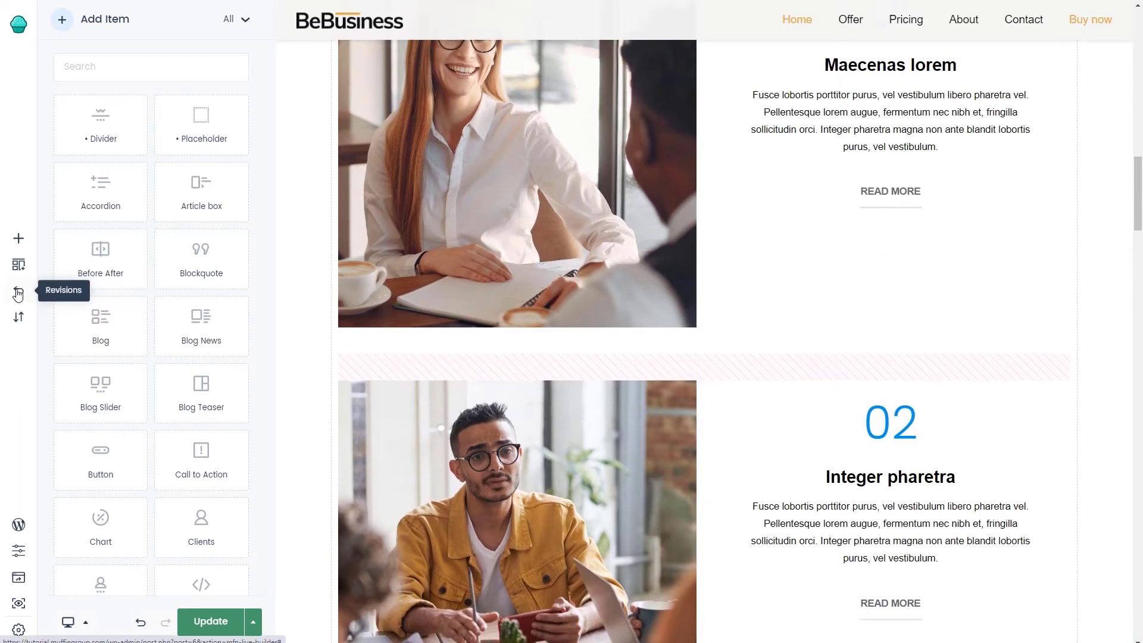
Reopen revision history, check the 9:16 am Update, and list the manual revisions for restoring 9:03 am.
{"action": "left_click", "coordinate": [18, 294]}
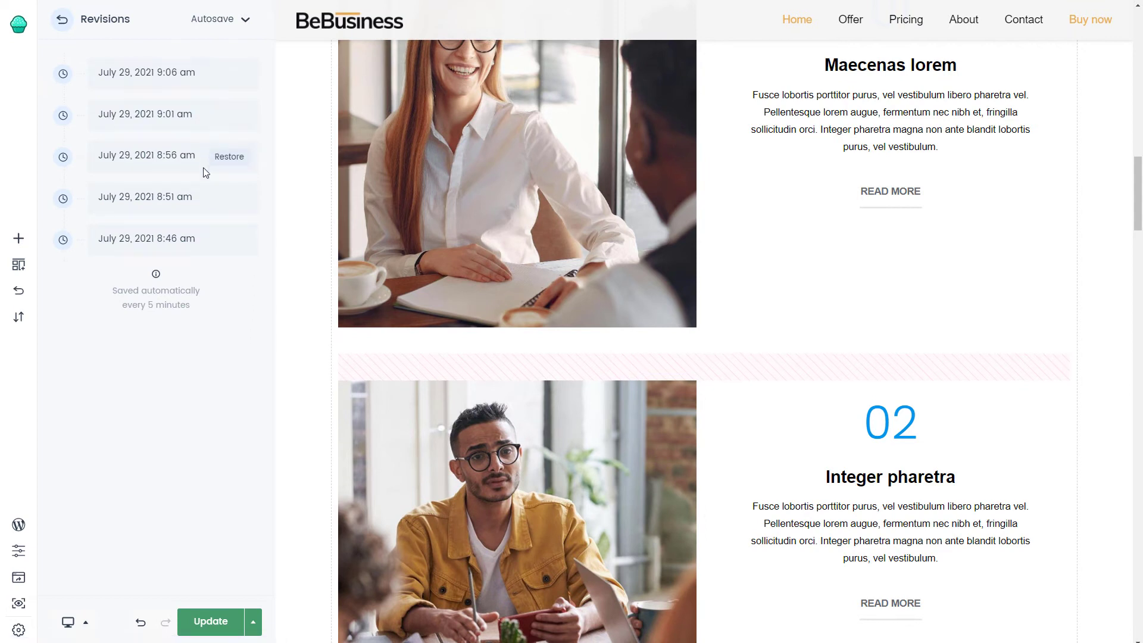
{"action": "left_click", "coordinate": [247, 19]}
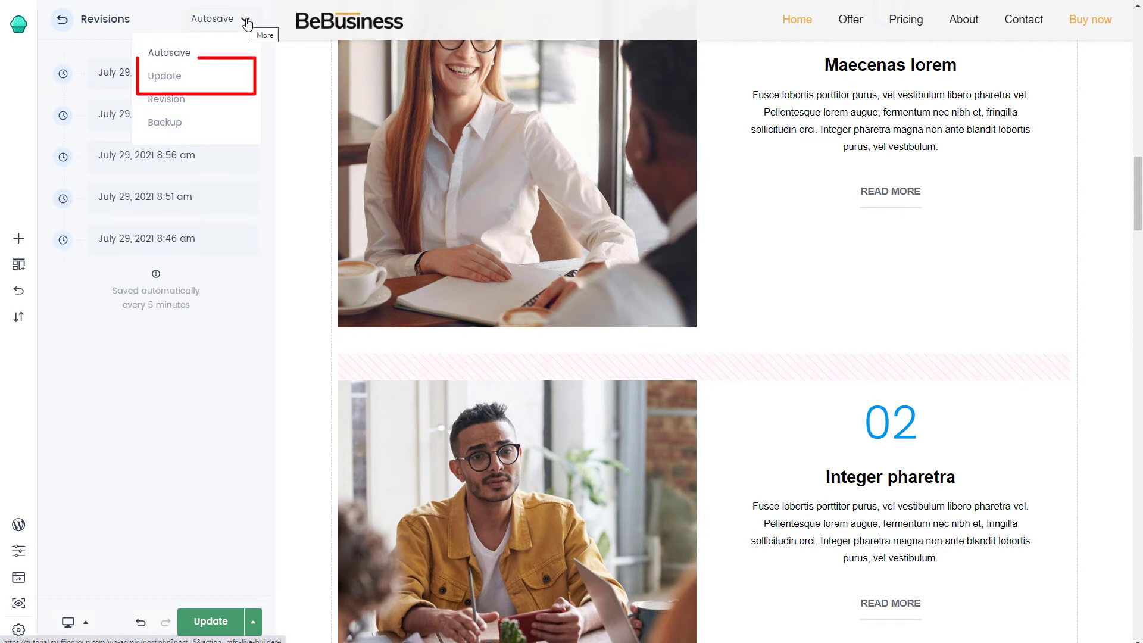
{"action": "left_click", "coordinate": [165, 77]}
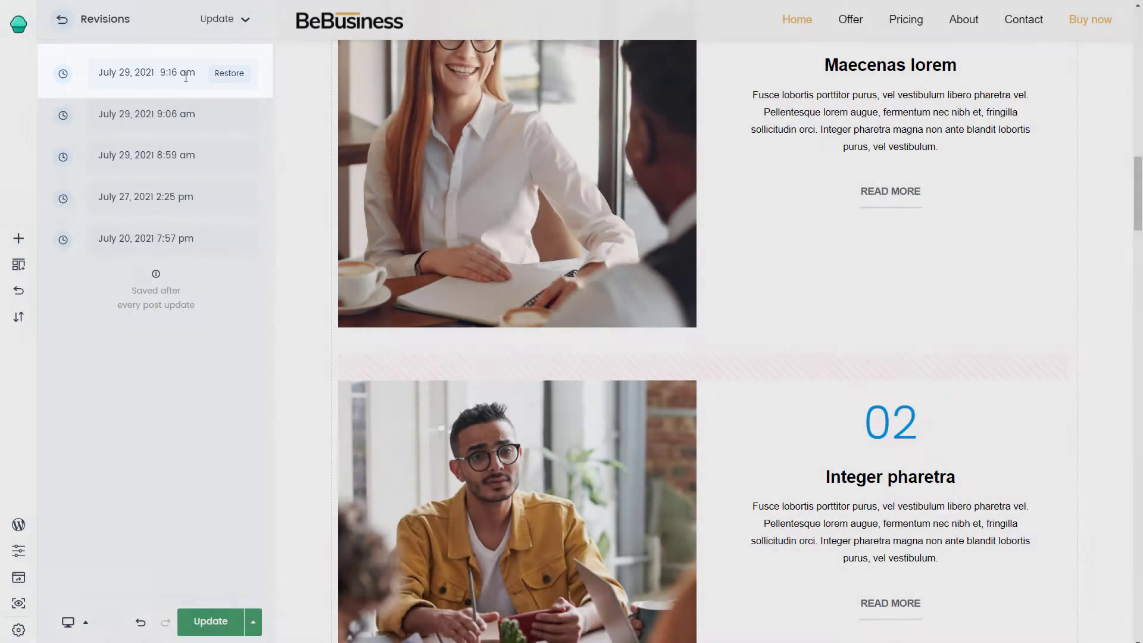
{"action": "left_click", "coordinate": [245, 19]}
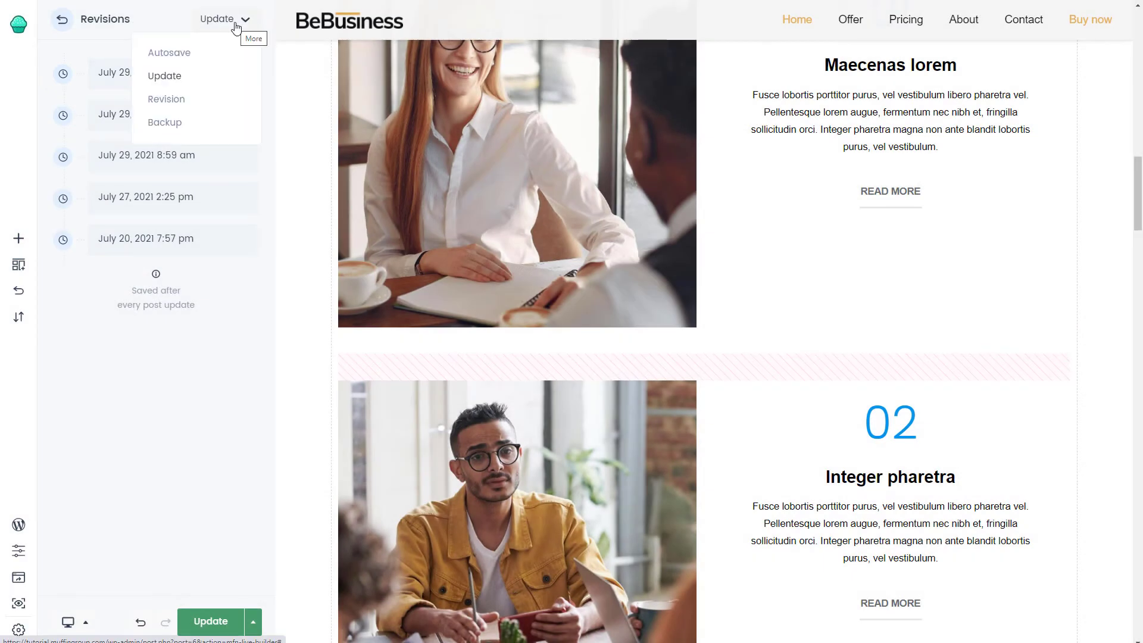
{"action": "left_click", "coordinate": [166, 99]}
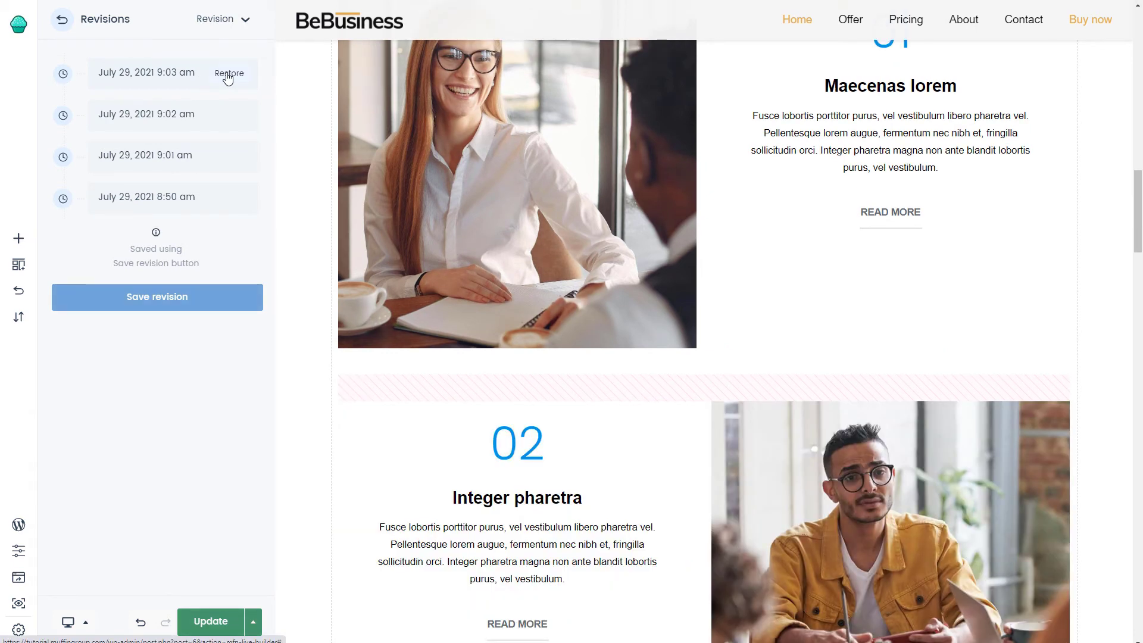
Restore the newest 9:10 am backup, returning the 02 row's photo to the left.
{"action": "left_click", "coordinate": [221, 19]}
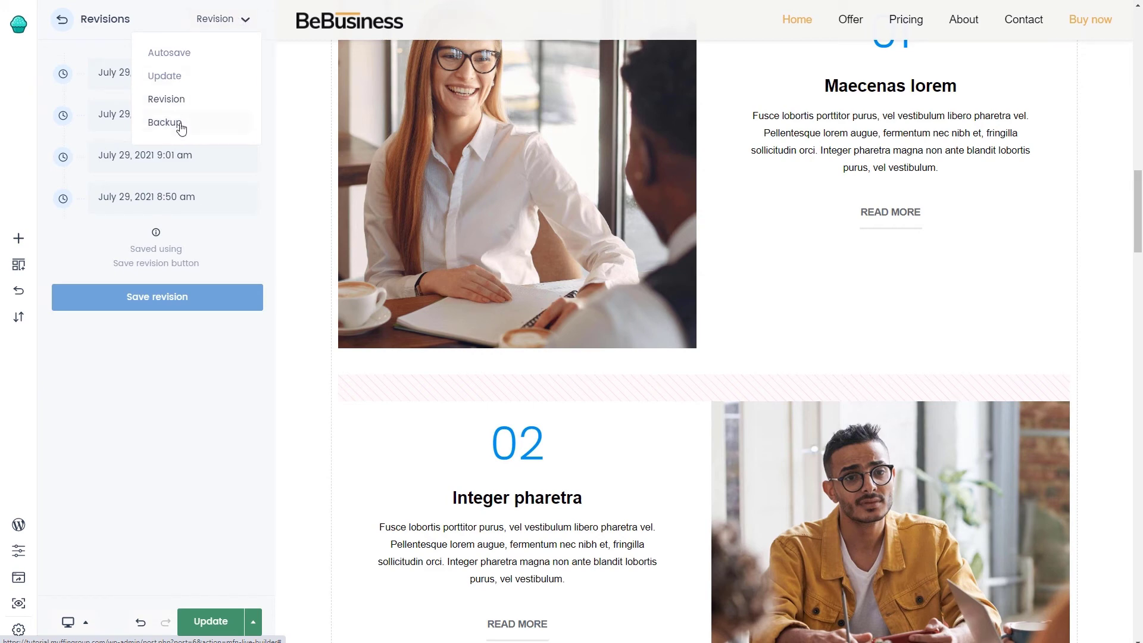
{"action": "left_click", "coordinate": [164, 122]}
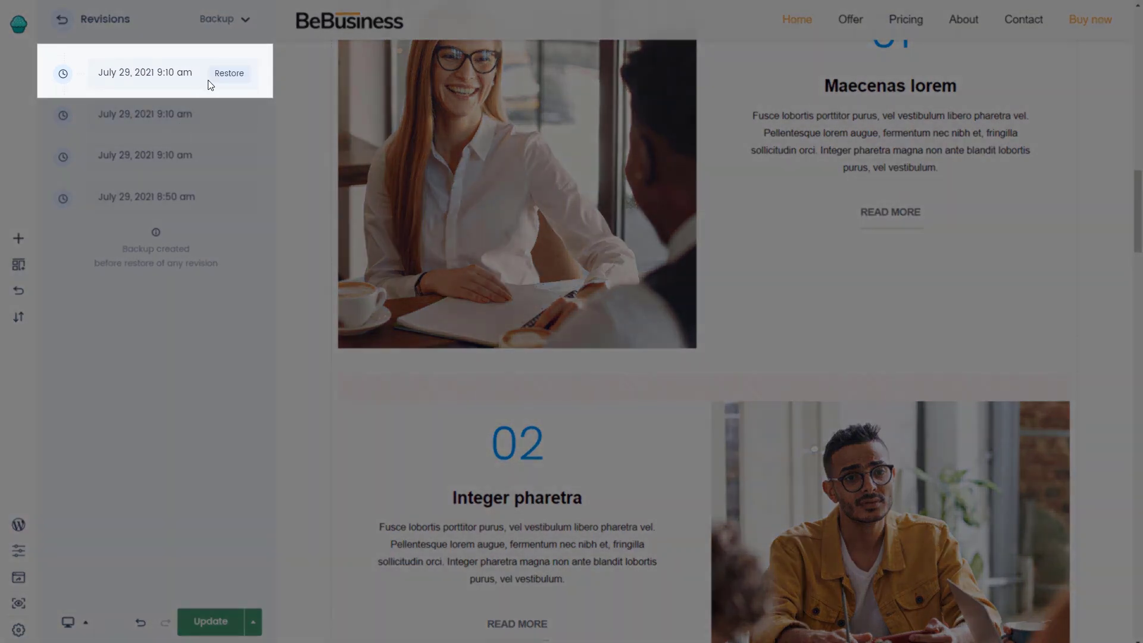
{"action": "left_click", "coordinate": [228, 73]}
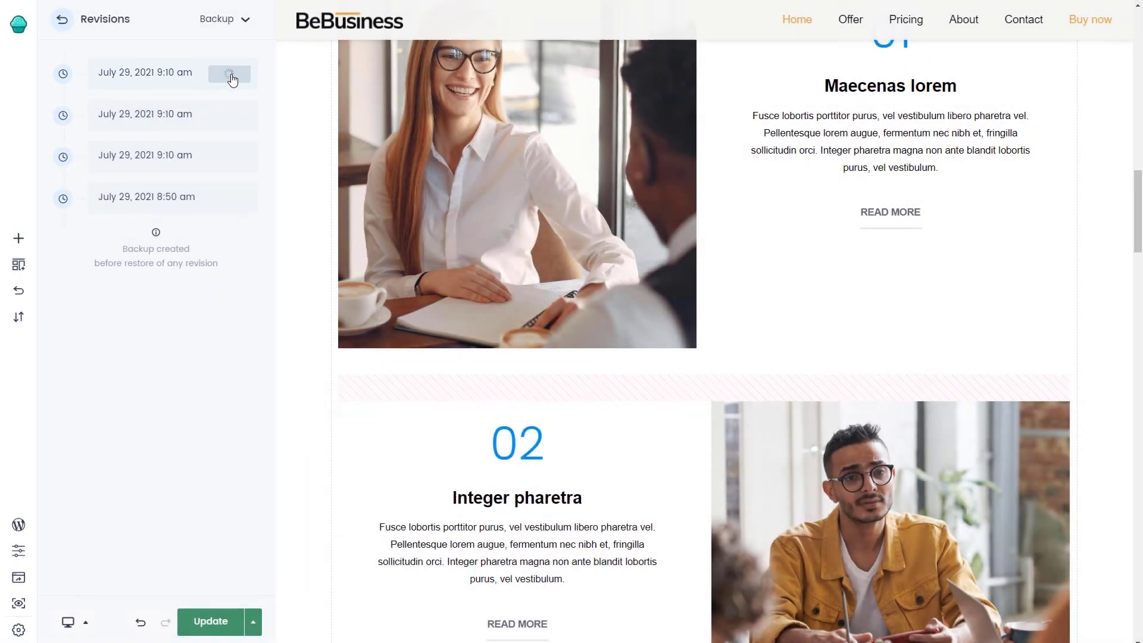
{"action": "left_click", "coordinate": [228, 72]}
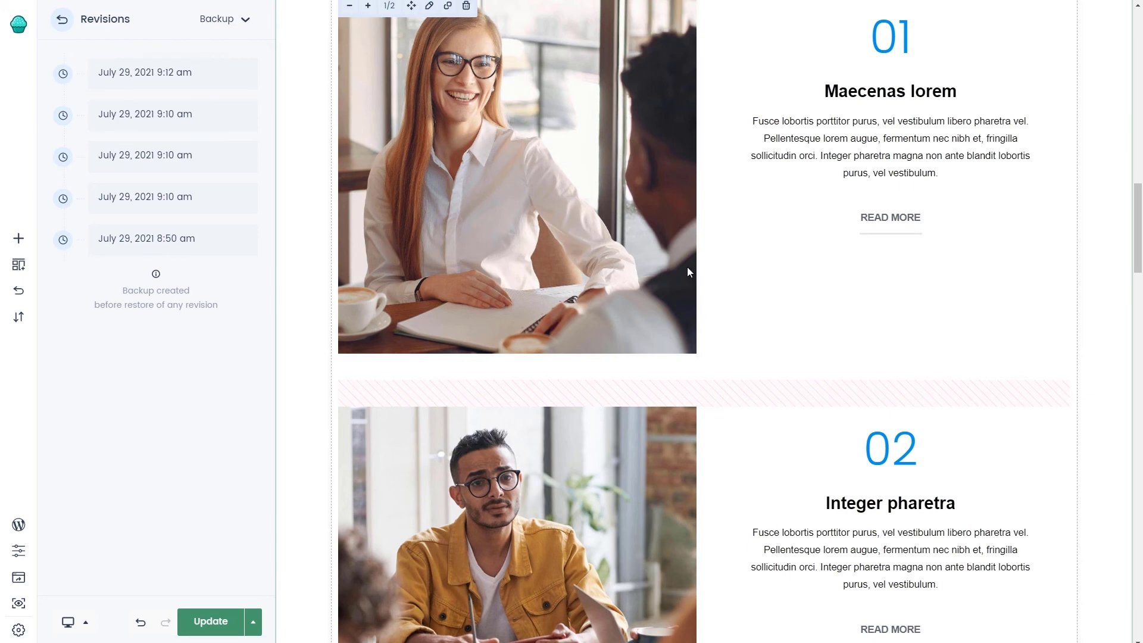
{"action": "scroll", "scroll_direction": "down", "scroll_amount": 3}
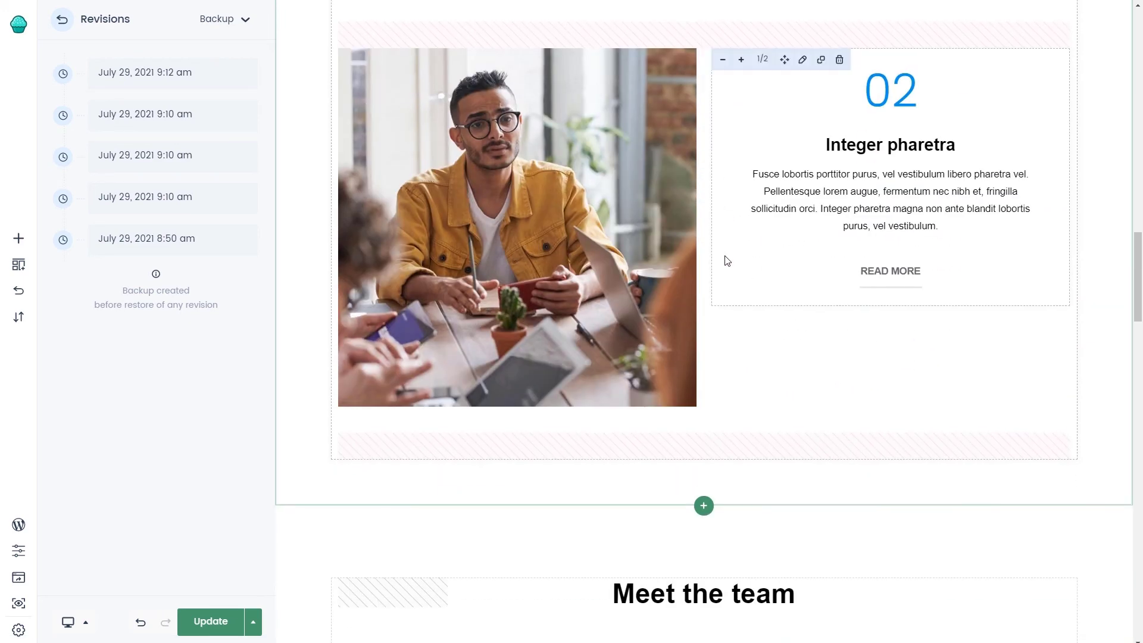
{"action": "scroll", "scroll_direction": "down", "scroll_amount": 3}
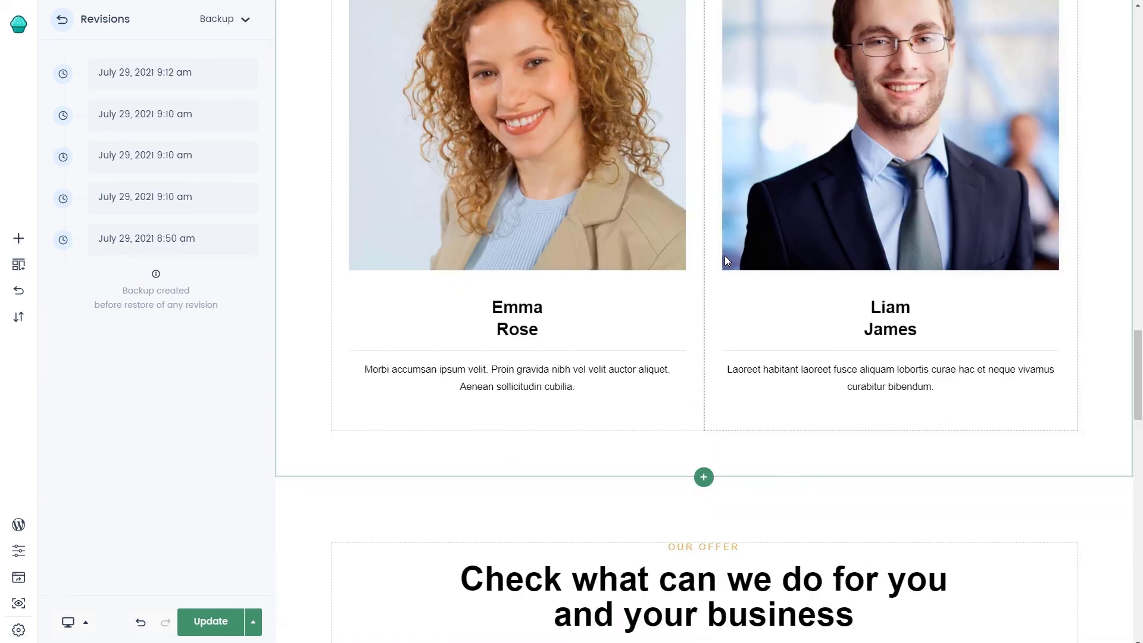
{"action": "scroll", "scroll_direction": "down", "scroll_amount": 3}
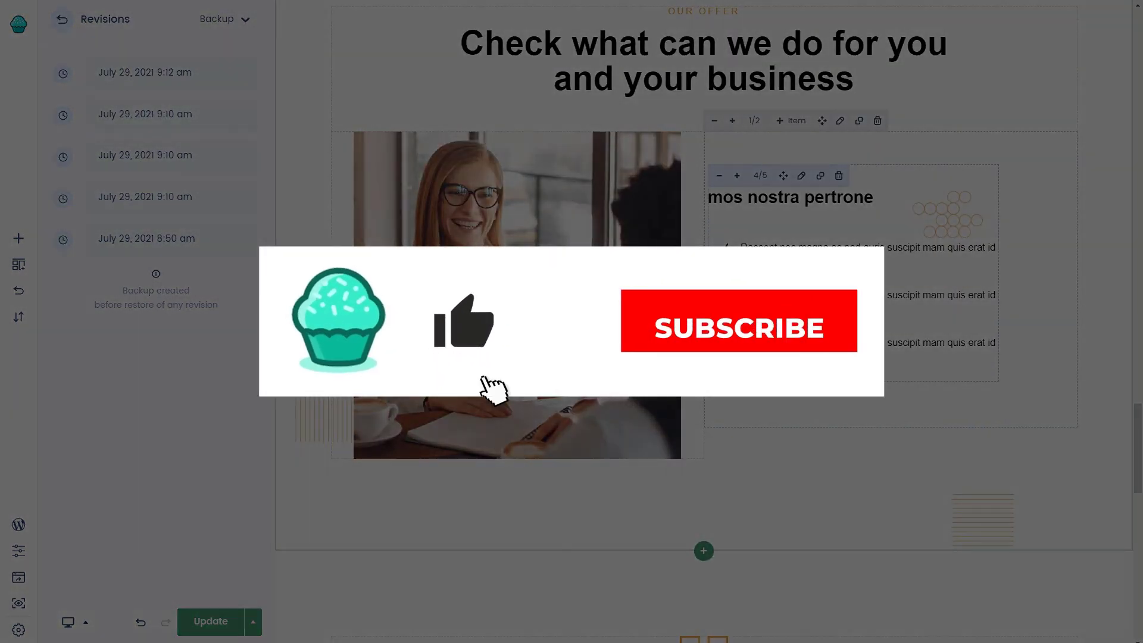